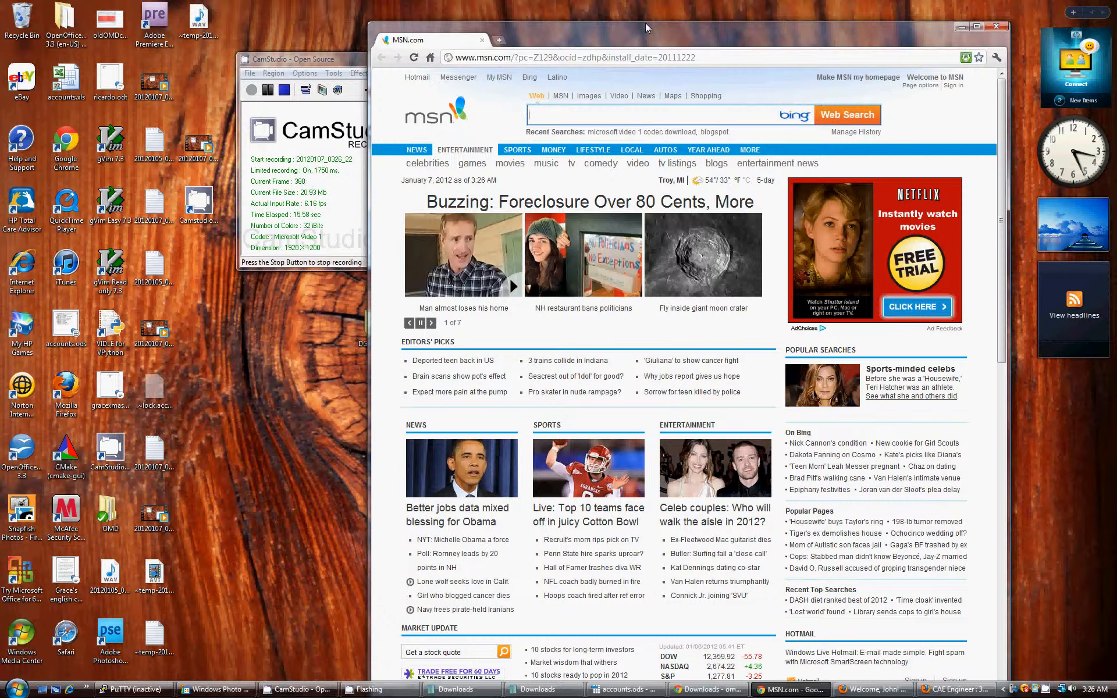
Search Google for 'vpython' from the address bar
{"action": "left_click", "coordinate": [563, 69]}
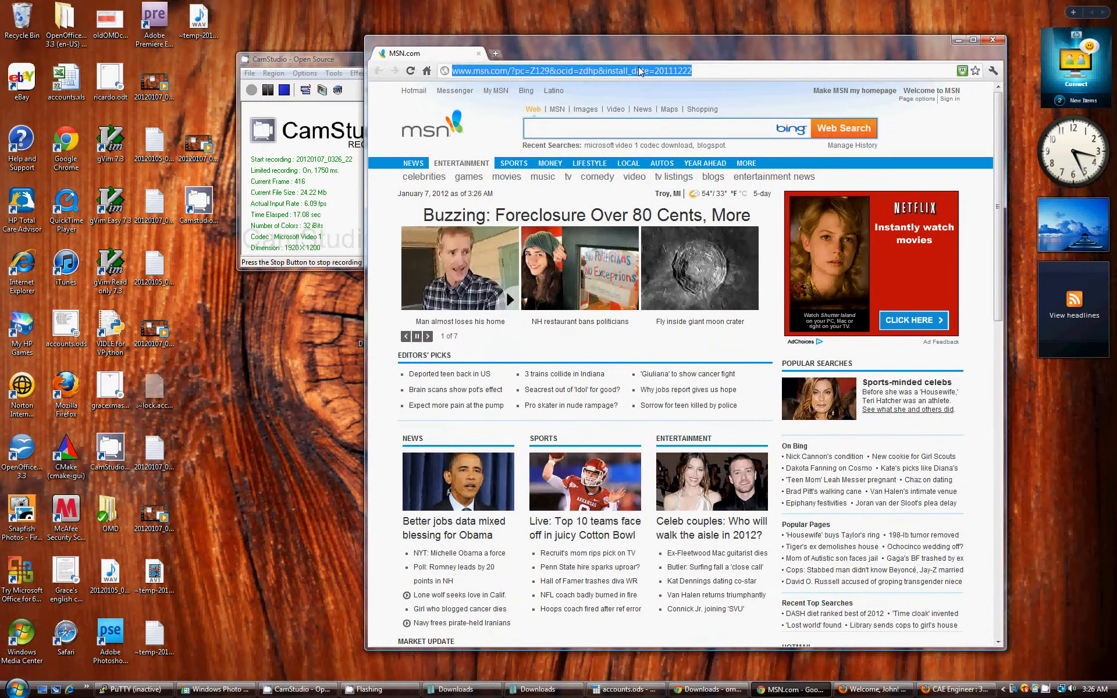
{"action": "type", "text": "vpython"}
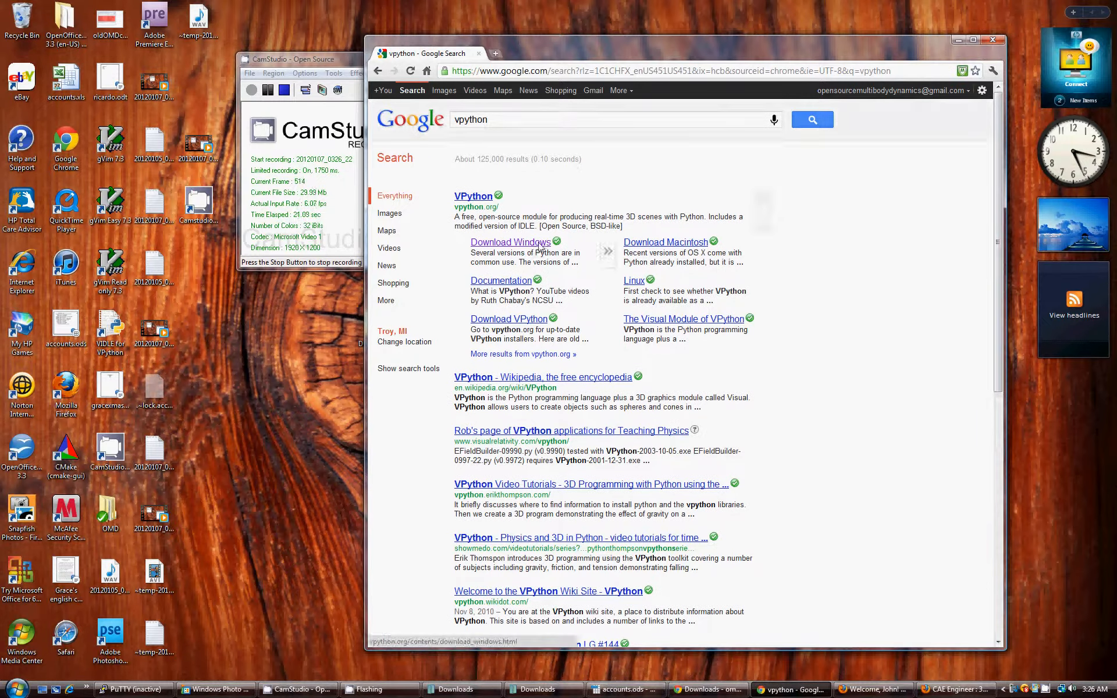
From the VPython Windows download page, download the Python 2.7.1 installer
{"action": "left_click", "coordinate": [511, 242]}
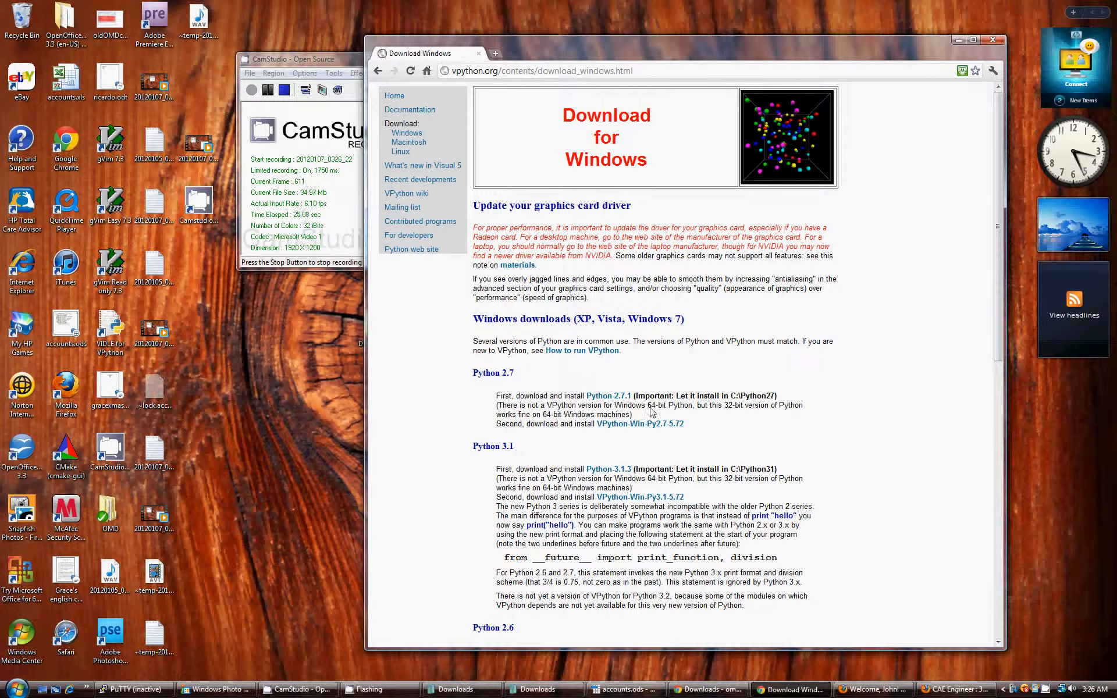
{"action": "mouse_move", "coordinate": [607, 396]}
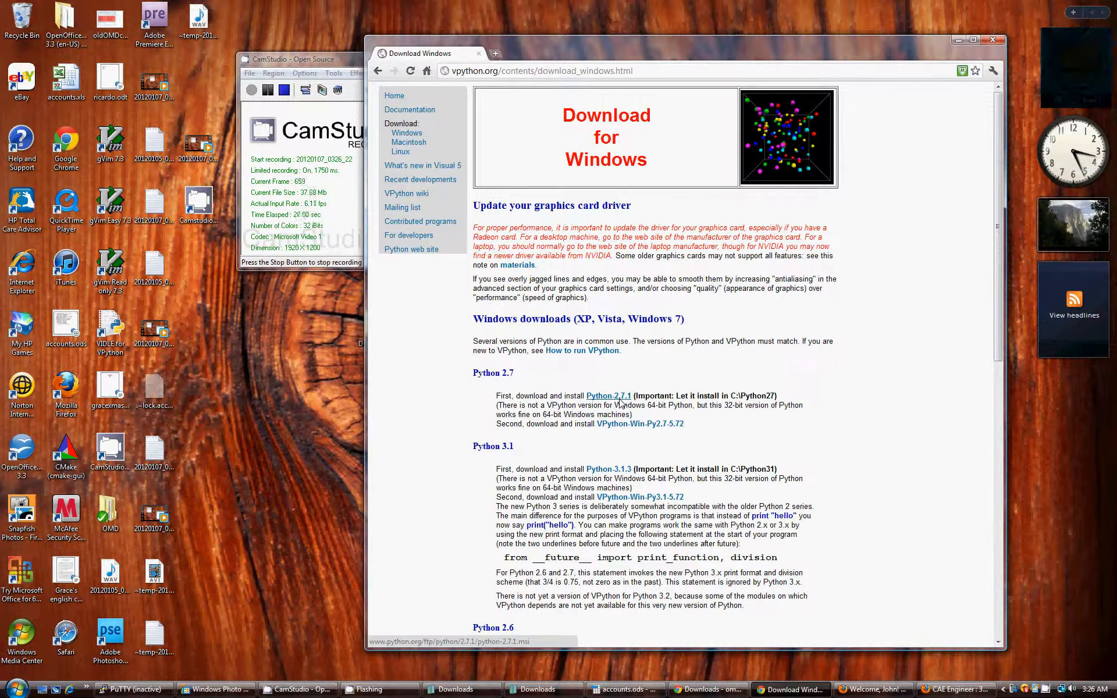
{"action": "left_click", "coordinate": [606, 395]}
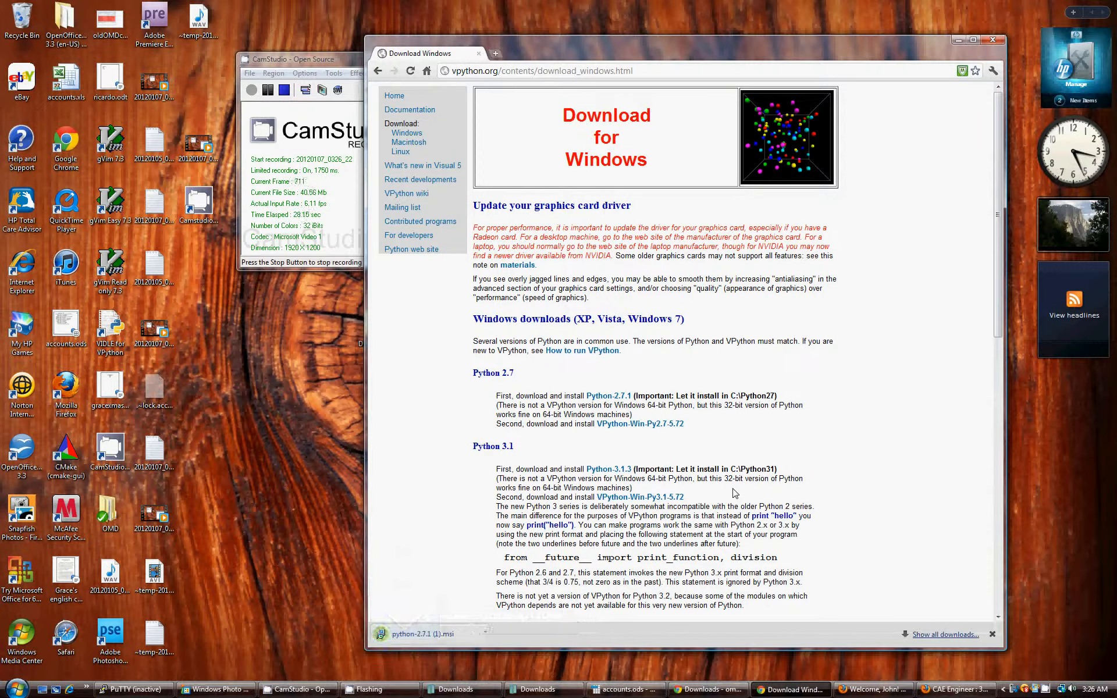
{"action": "left_click", "coordinate": [421, 634]}
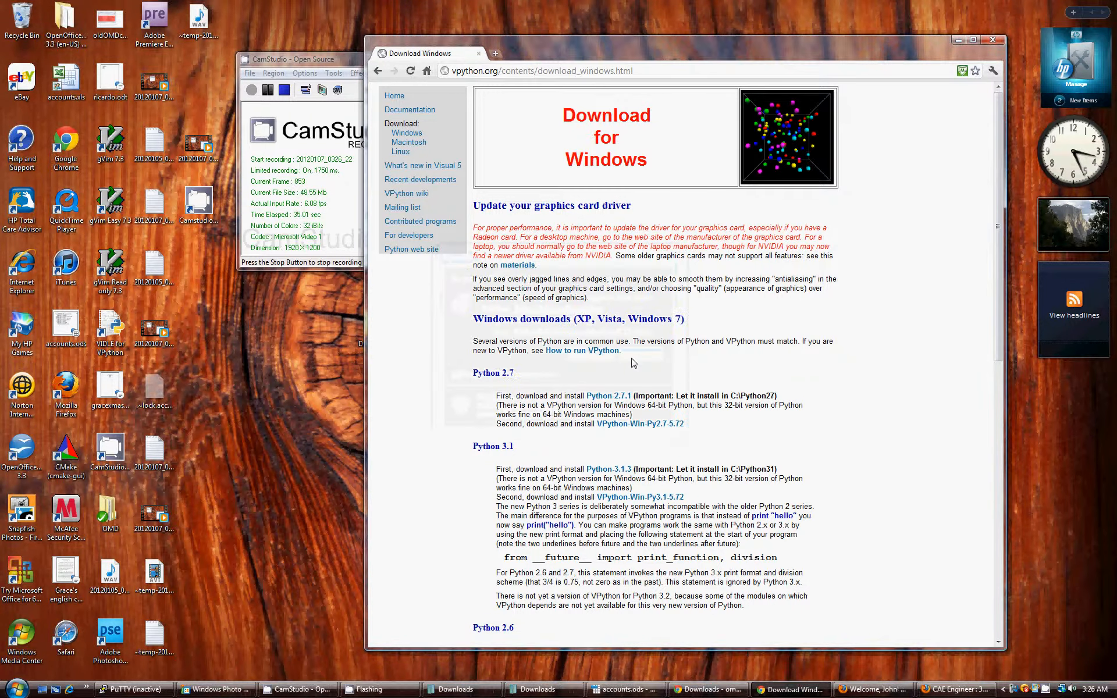
{"action": "mouse_move", "coordinate": [639, 424]}
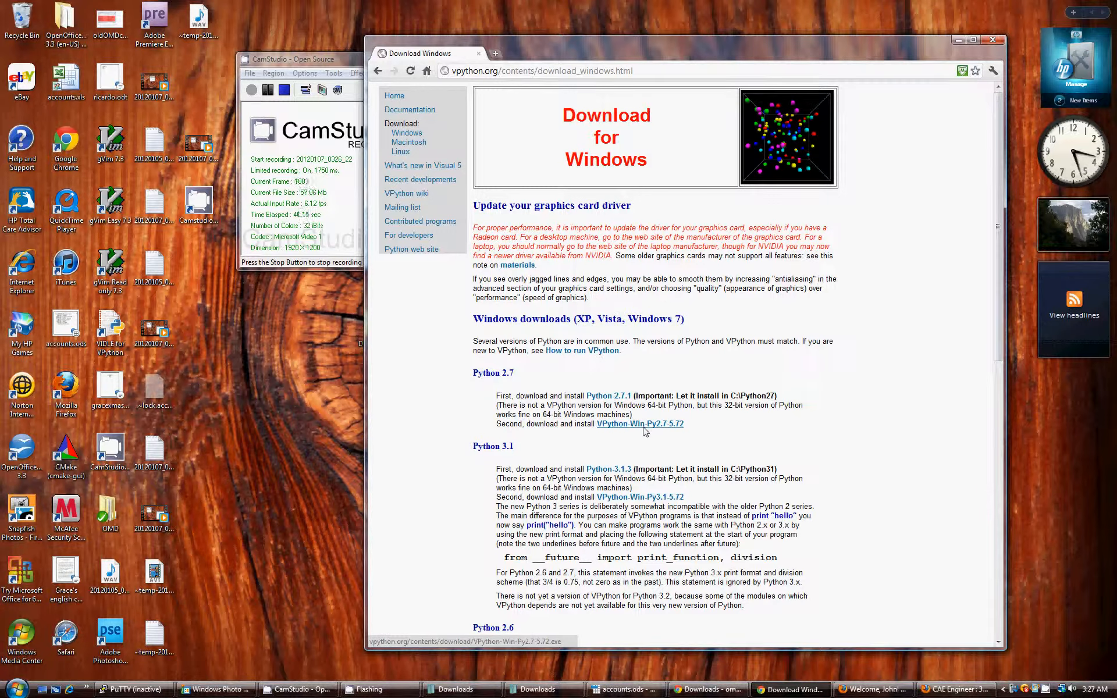
Download VPython-Win-Py2.7-5.72 and launch it from the download bar
{"action": "left_click", "coordinate": [639, 423]}
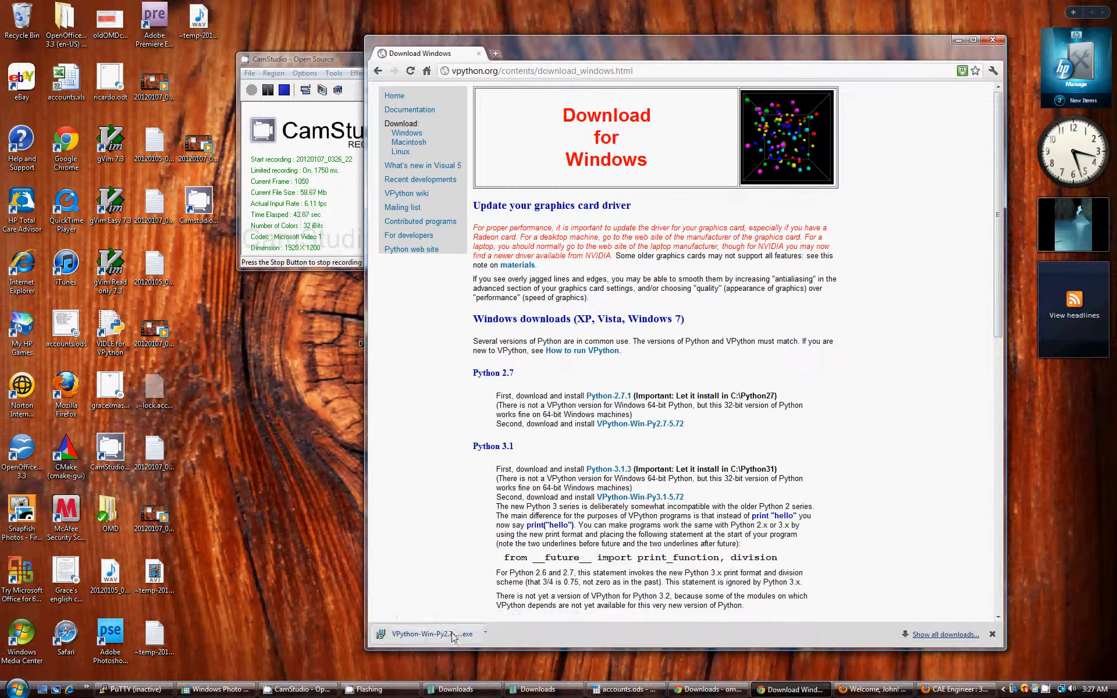
{"action": "left_click", "coordinate": [427, 634]}
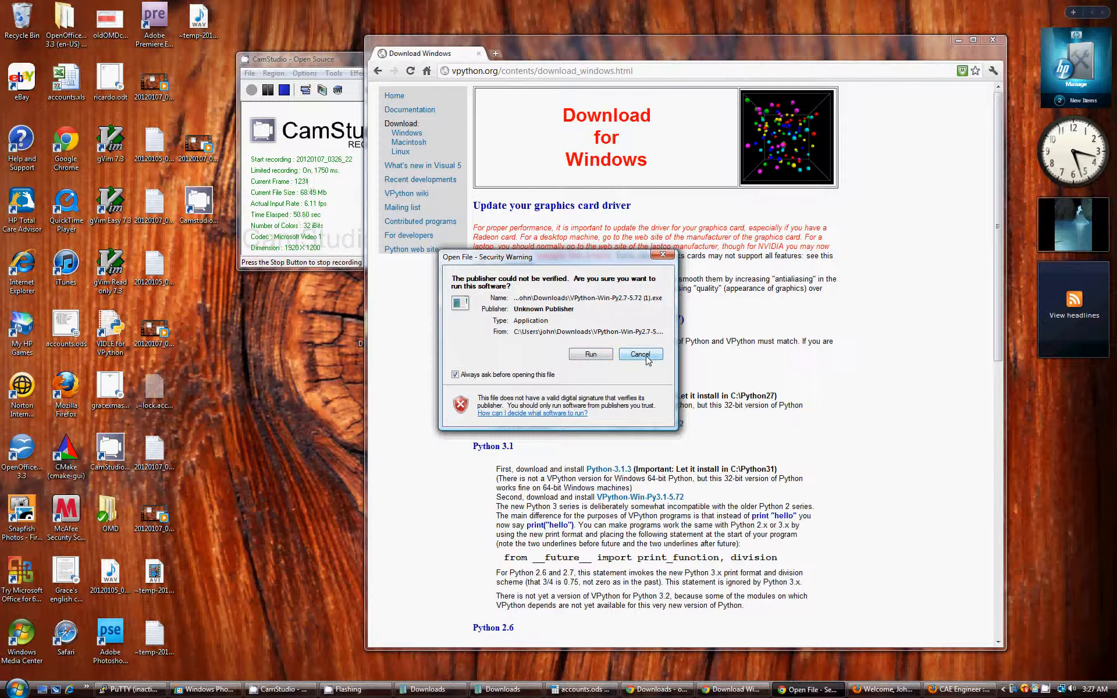
Cancel the installer warning and go to code.google.com/p/omd/
{"action": "left_click", "coordinate": [639, 354]}
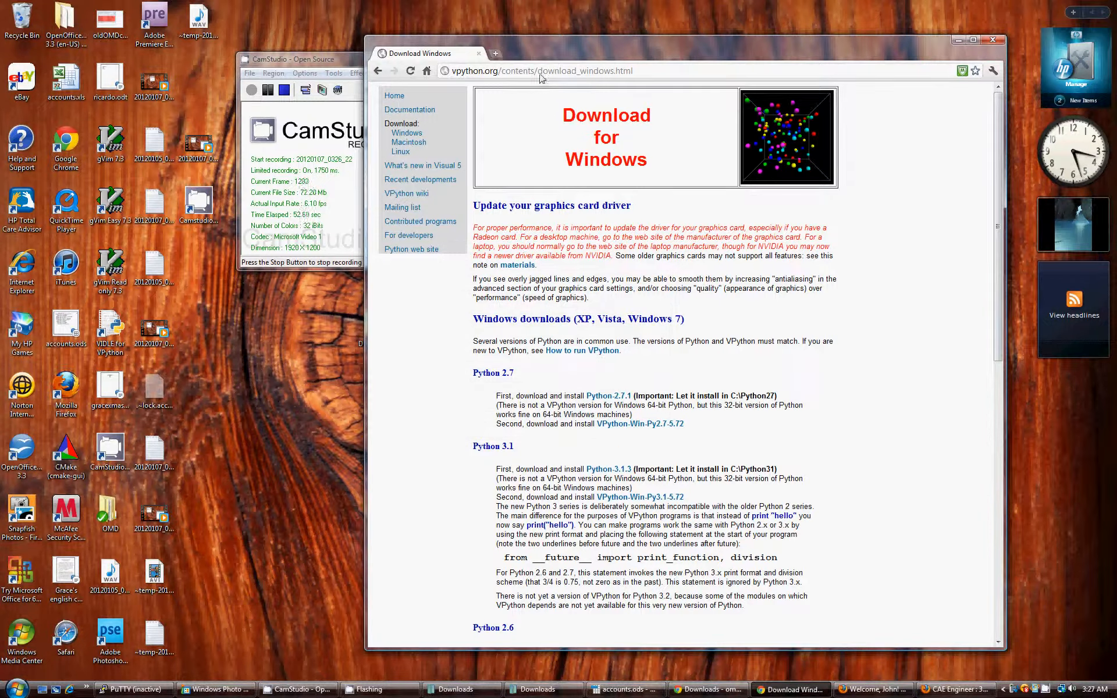
{"action": "left_click", "coordinate": [541, 71]}
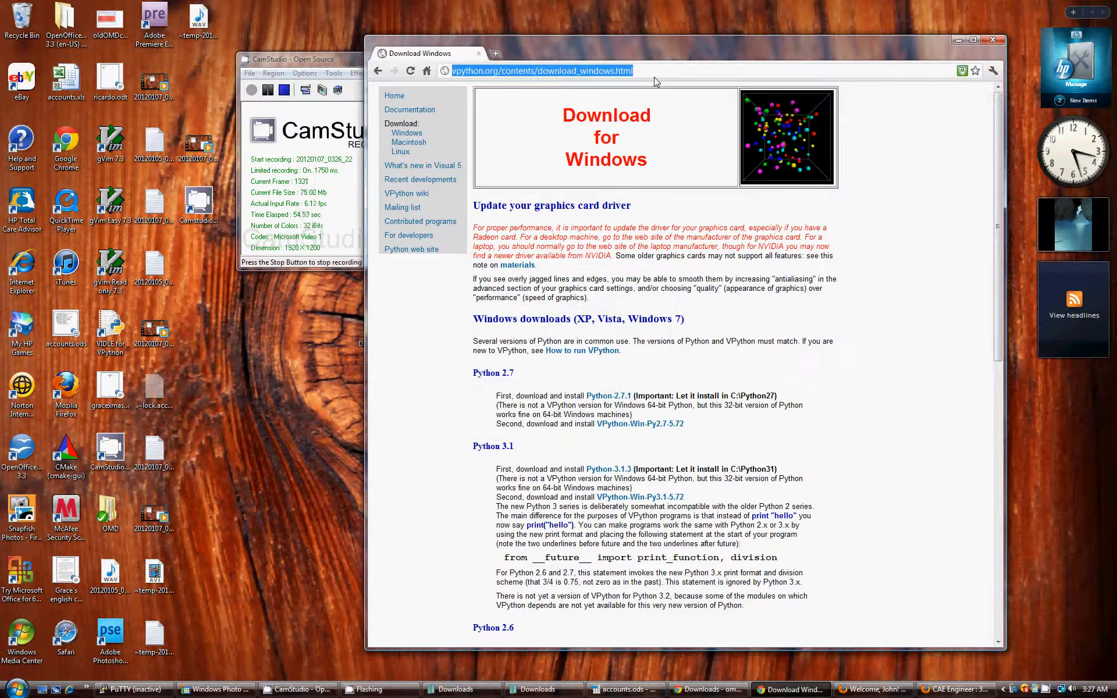
{"action": "type", "text": "code.google.com/p/omd/"}
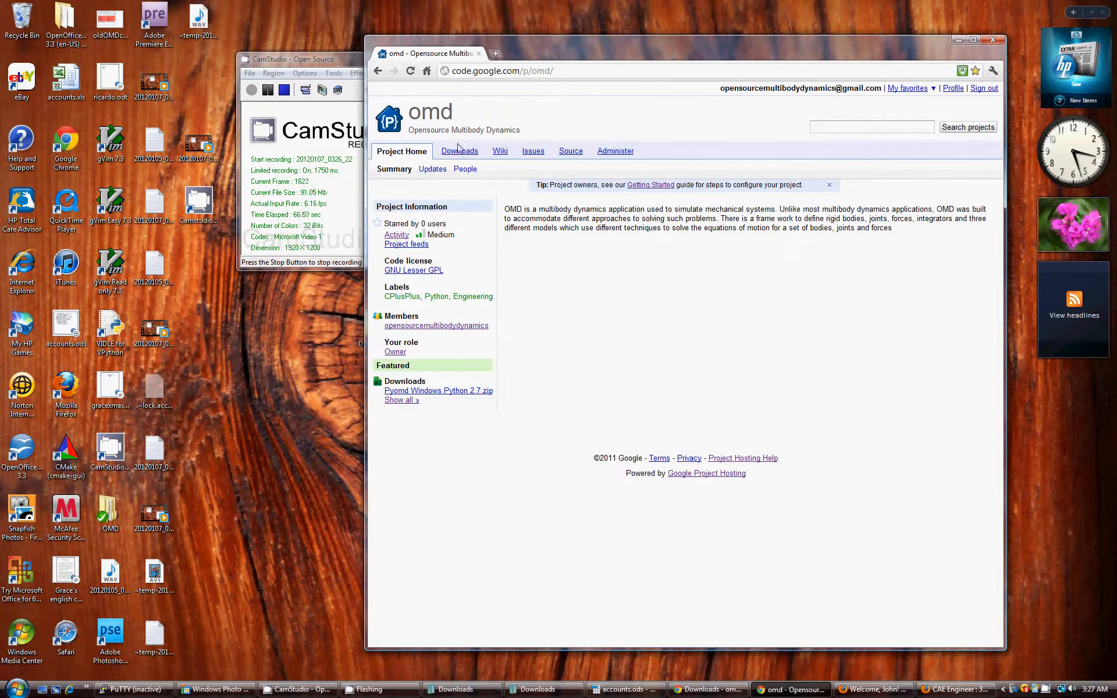
Download Pyomd Windows Python 2.7.zip from the omd Downloads list and open it
{"action": "left_click", "coordinate": [459, 150]}
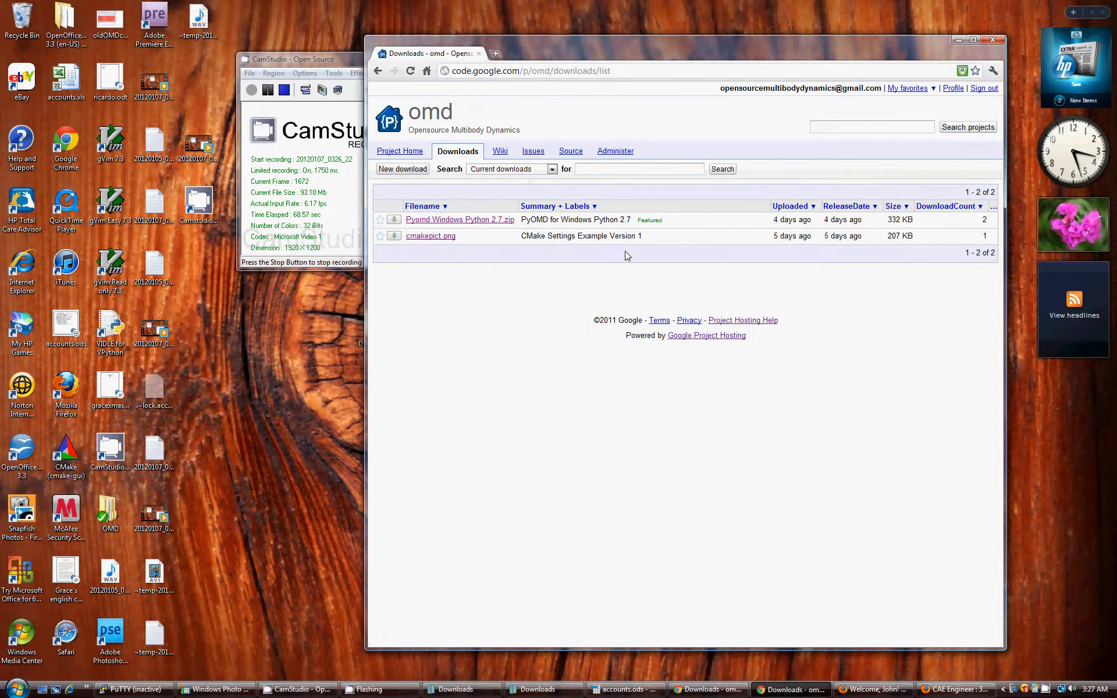
{"action": "mouse_move", "coordinate": [394, 219]}
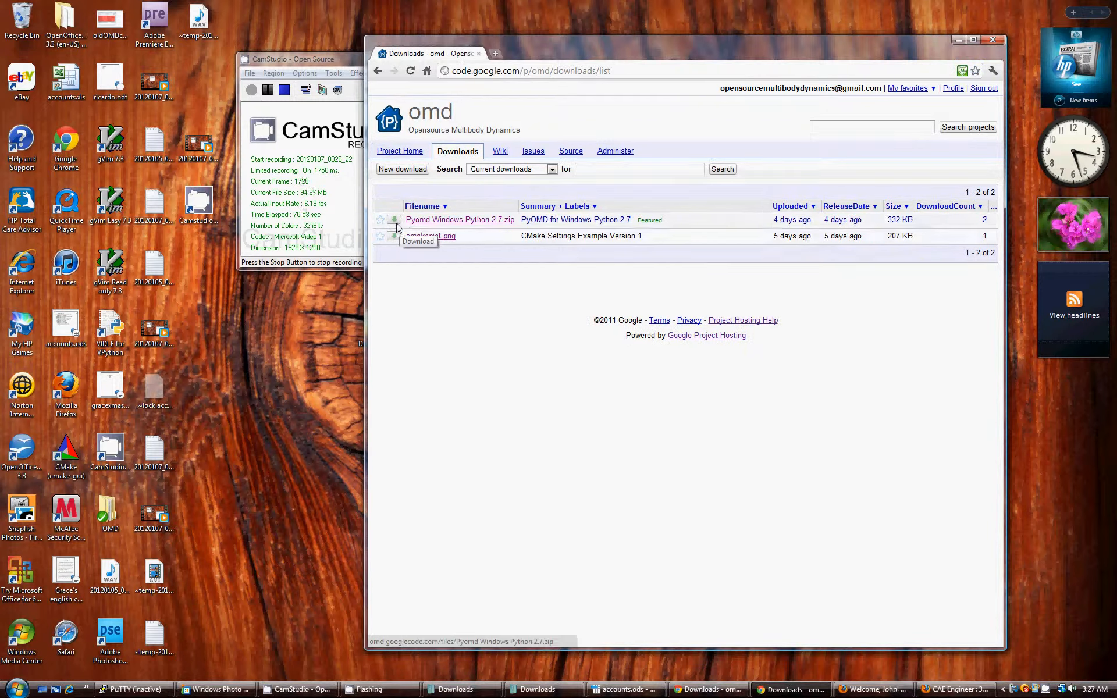
{"action": "left_click", "coordinate": [459, 219]}
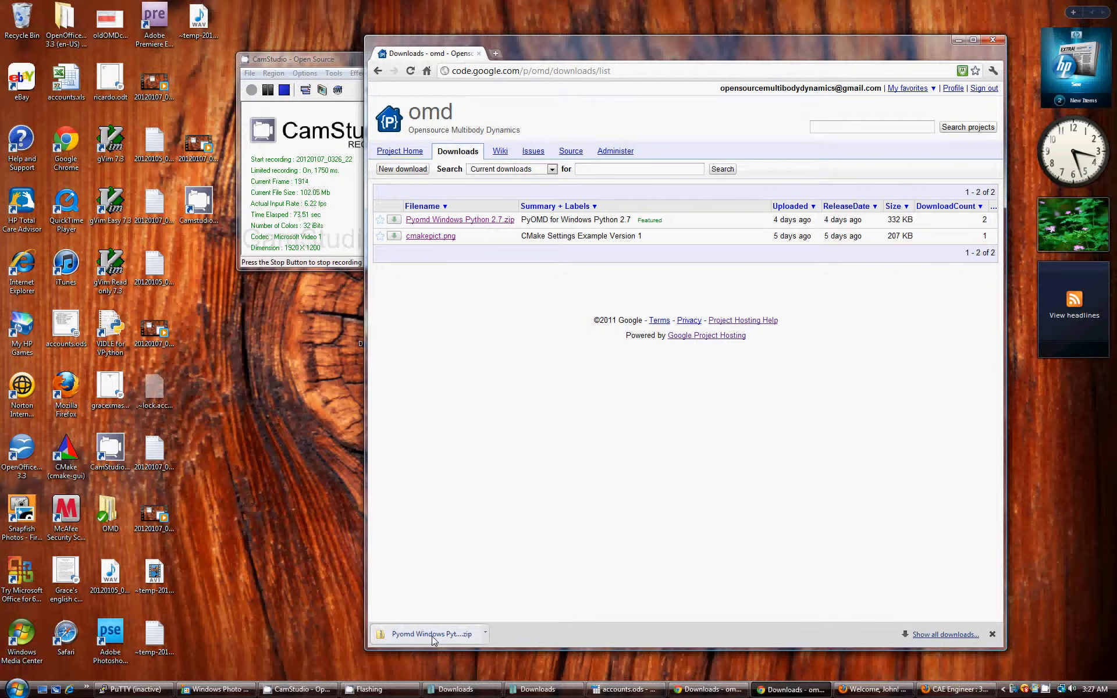
{"action": "left_click", "coordinate": [428, 634]}
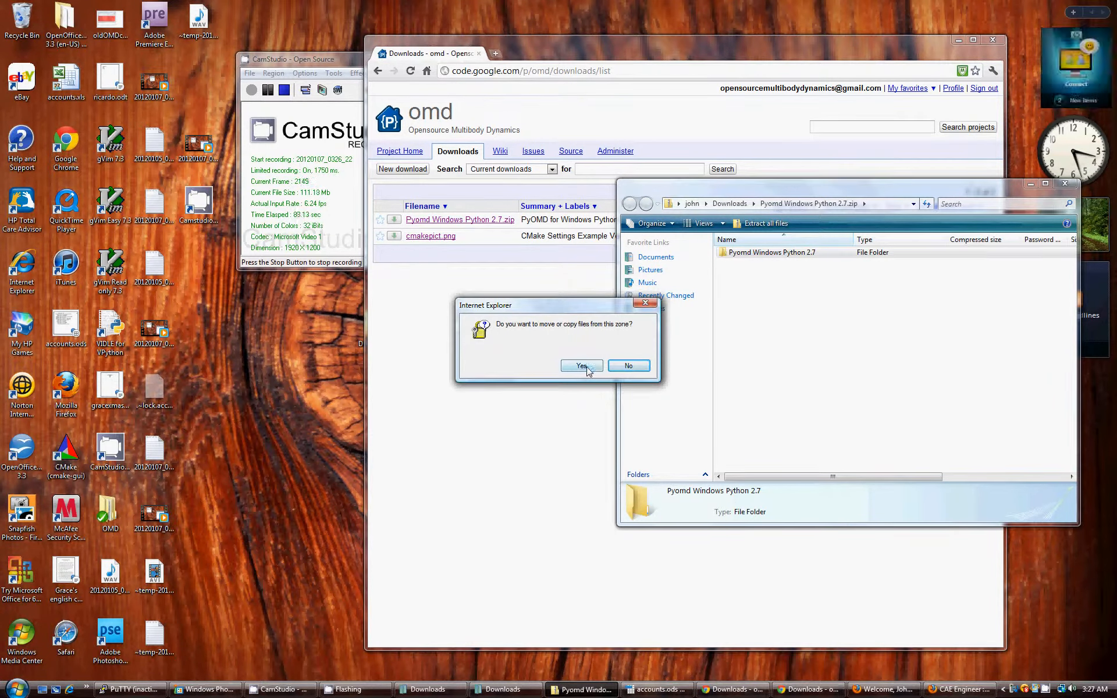
Confirm copying the Pyomd folder to the desktop and bring up its context menu
{"action": "left_click", "coordinate": [581, 366]}
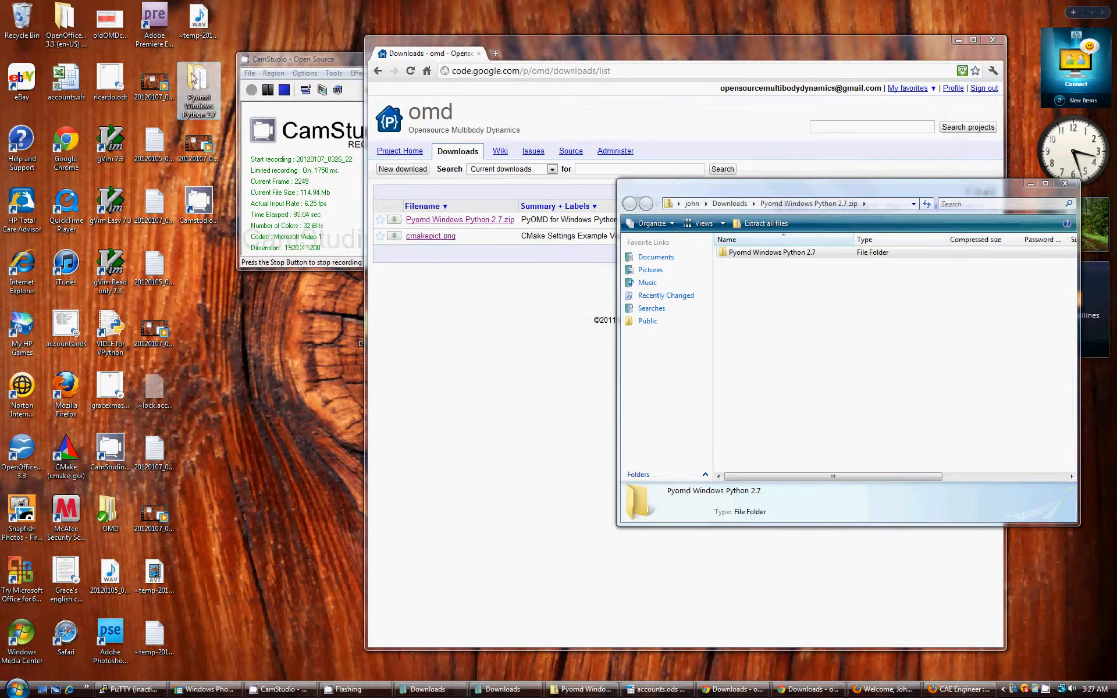
{"action": "mouse_move", "coordinate": [197, 76]}
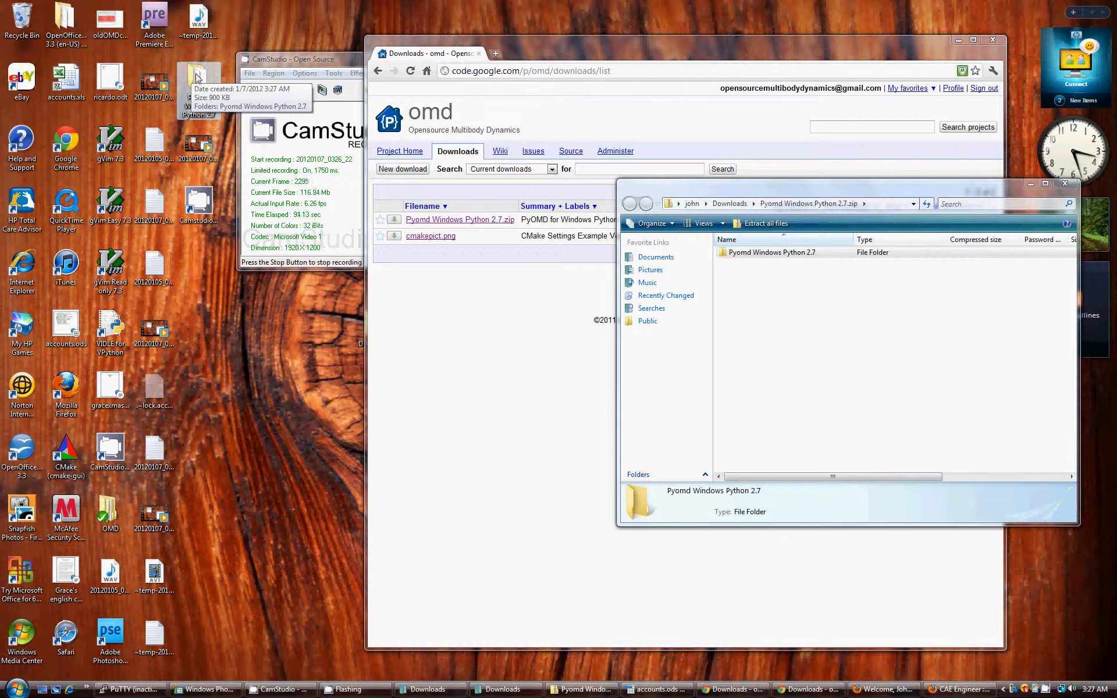
{"action": "right_click", "coordinate": [198, 77]}
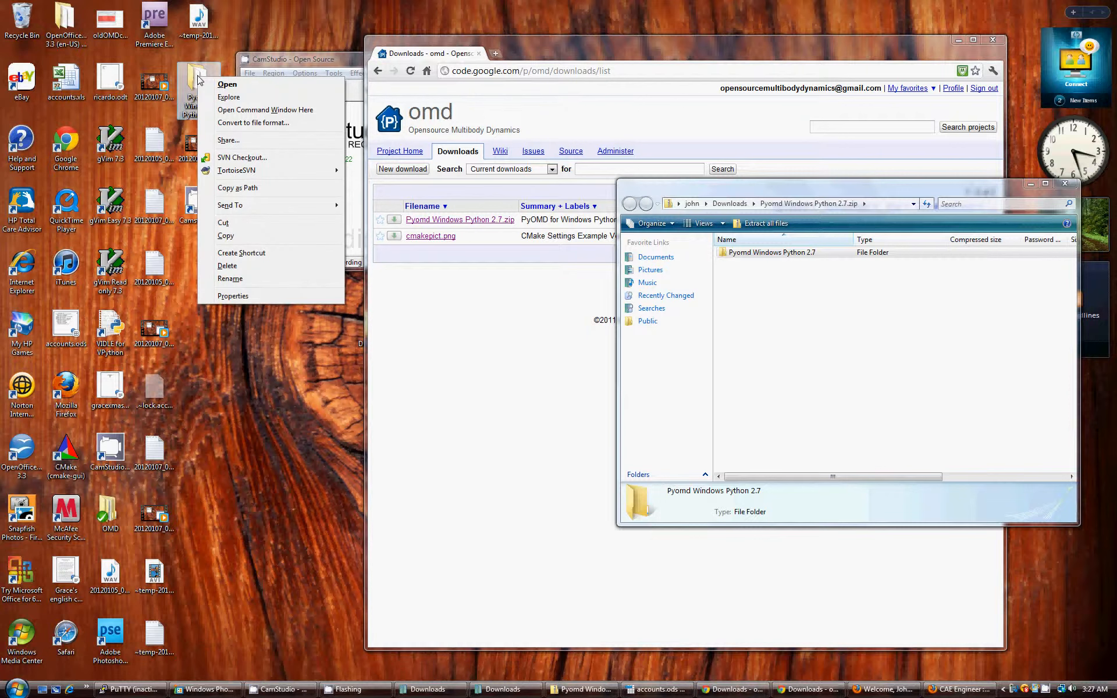
Start a command window in the extracted Pyomd Windows Python 2.7 folder
{"action": "left_click", "coordinate": [265, 110]}
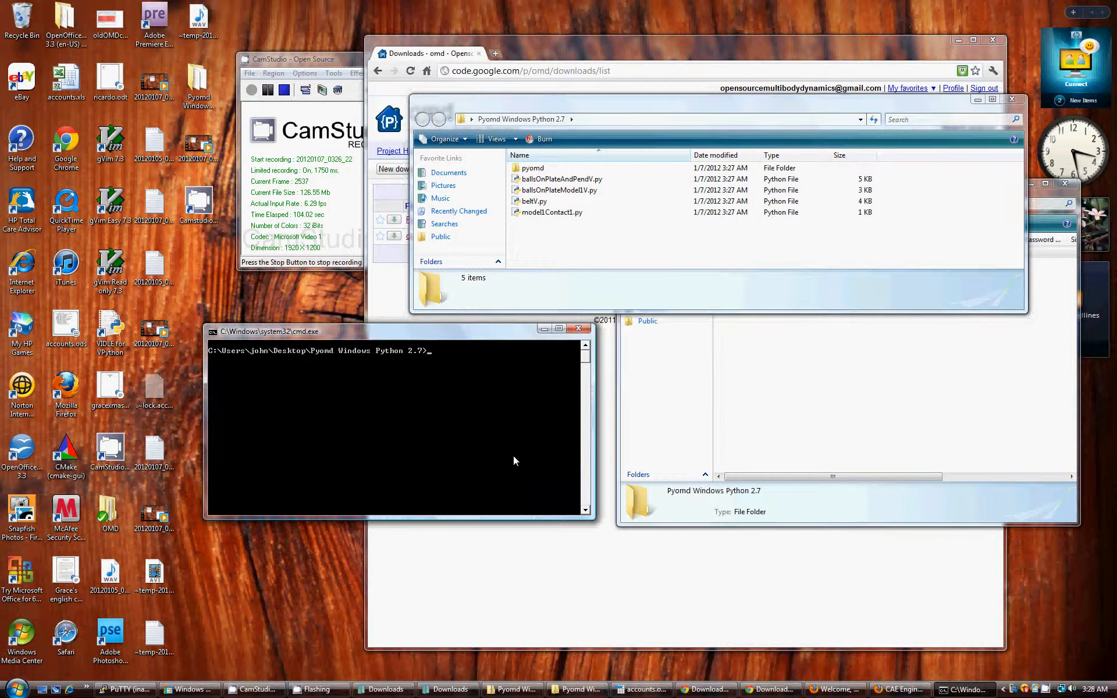
Run python beltV.py so the scene animation plays to done
{"action": "type", "text": "pythopn"}
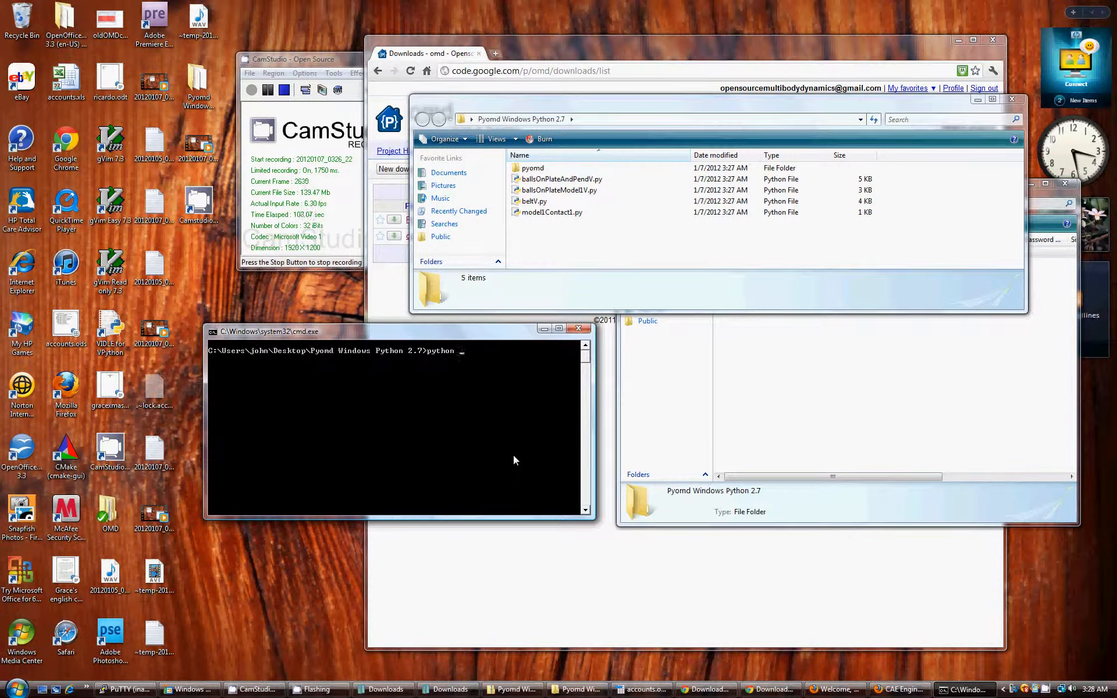
{"action": "type", "text": "belt"}
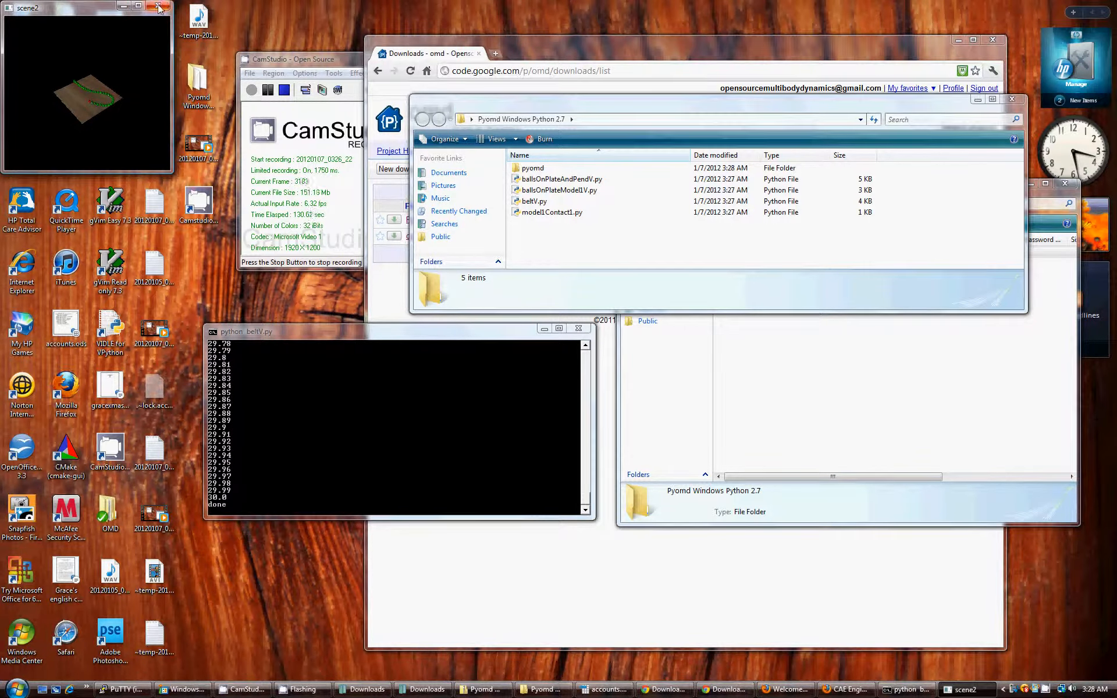
Open beltV.py in GVIM via 'Edit with Vim'
{"action": "right_click", "coordinate": [533, 201]}
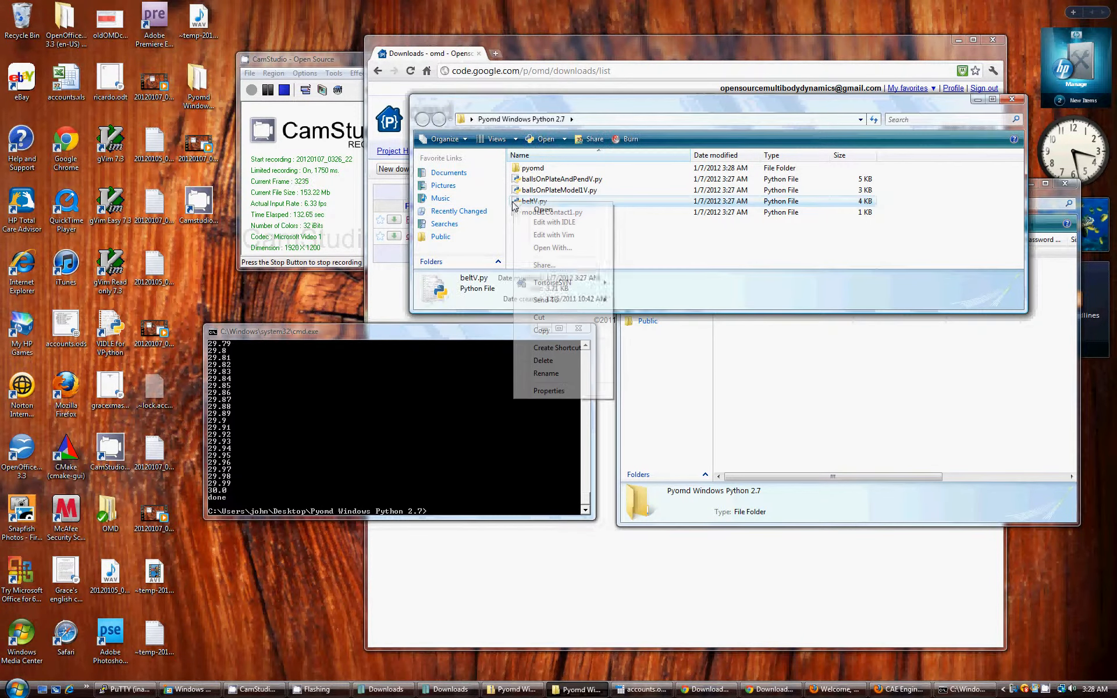
{"action": "mouse_move", "coordinate": [553, 235]}
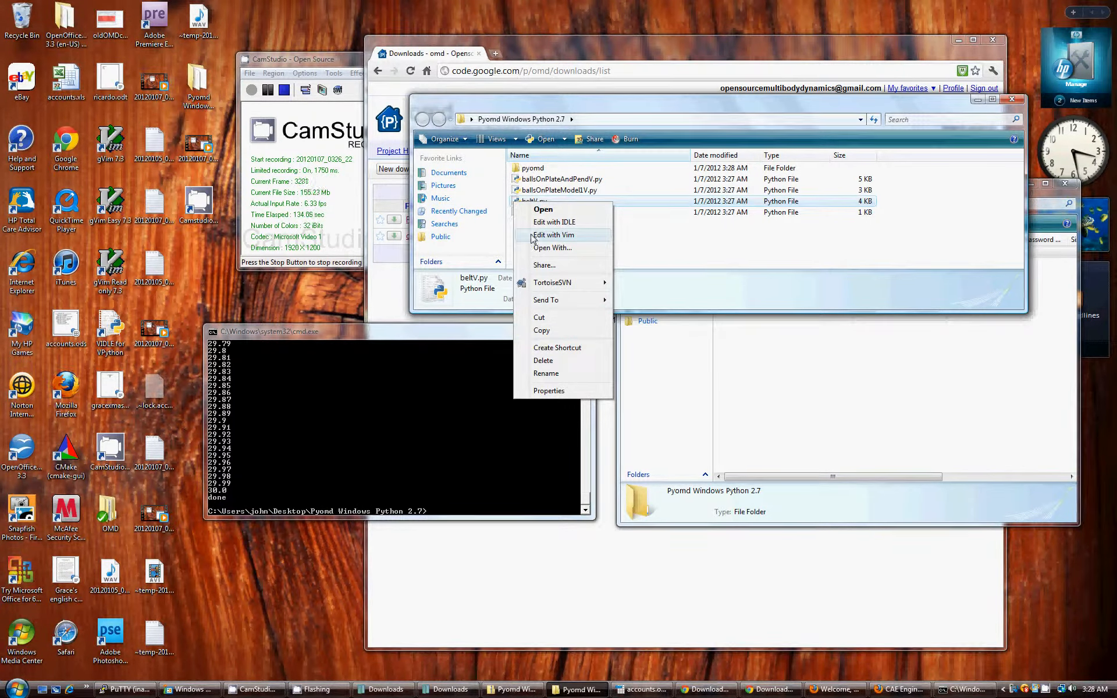
{"action": "left_click", "coordinate": [554, 235]}
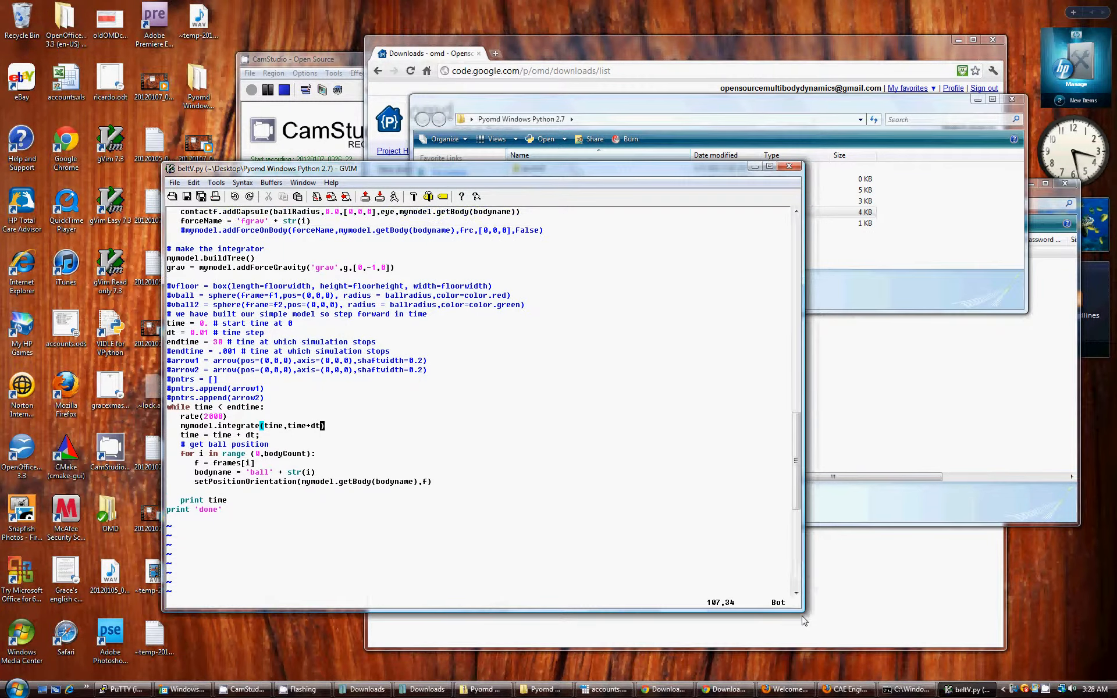
{"action": "scroll", "scroll_direction": "up", "scroll_amount": 3}
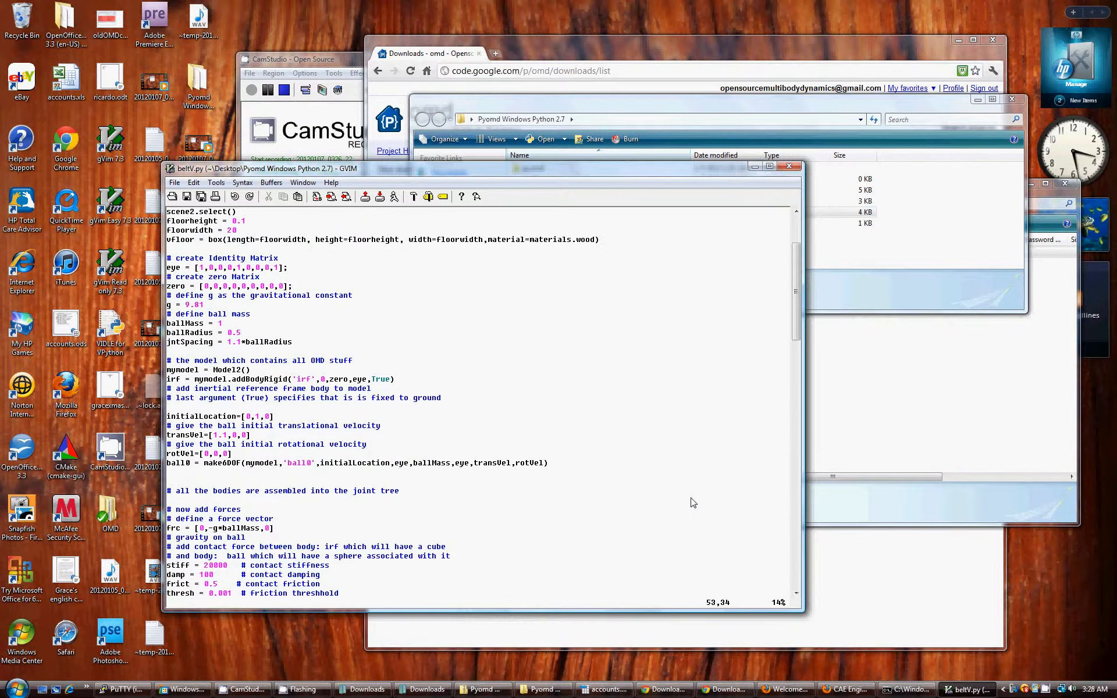
{"action": "scroll", "scroll_direction": "up", "scroll_amount": 3}
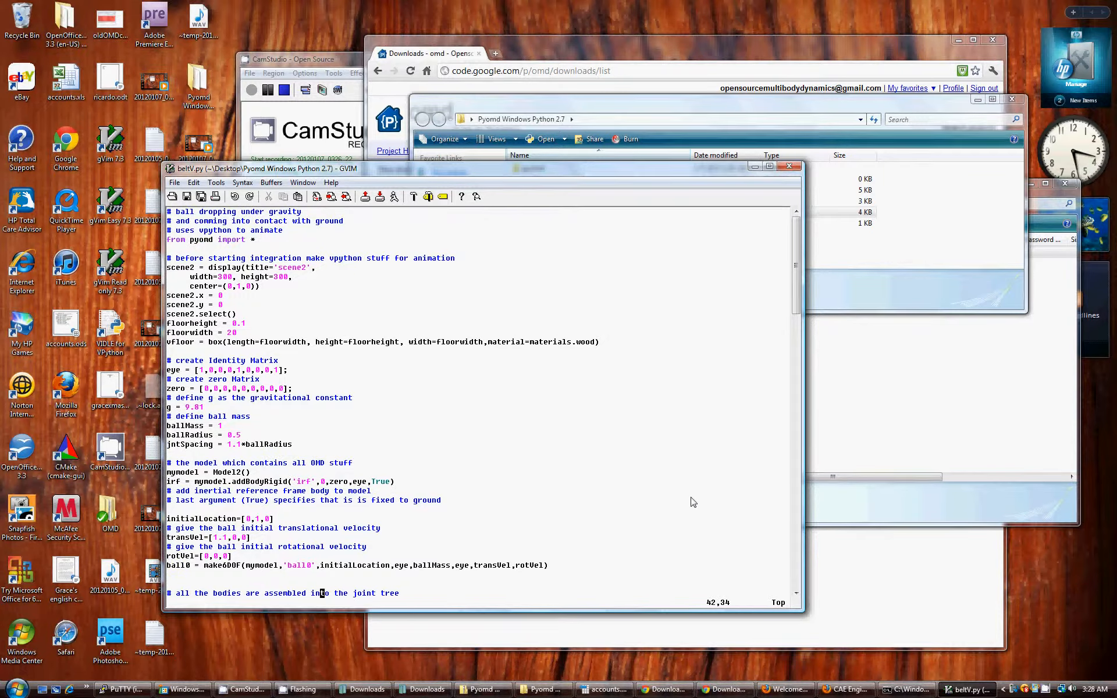
{"action": "mouse_move", "coordinate": [669, 442]}
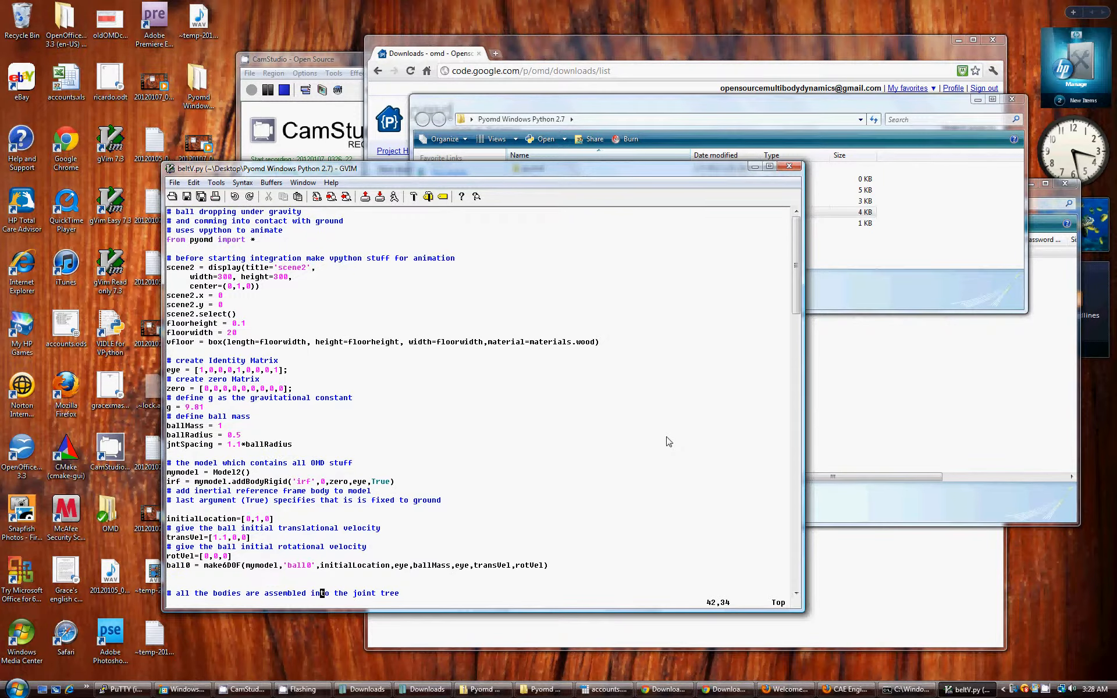
{"action": "scroll", "scroll_direction": "down", "scroll_amount": 3}
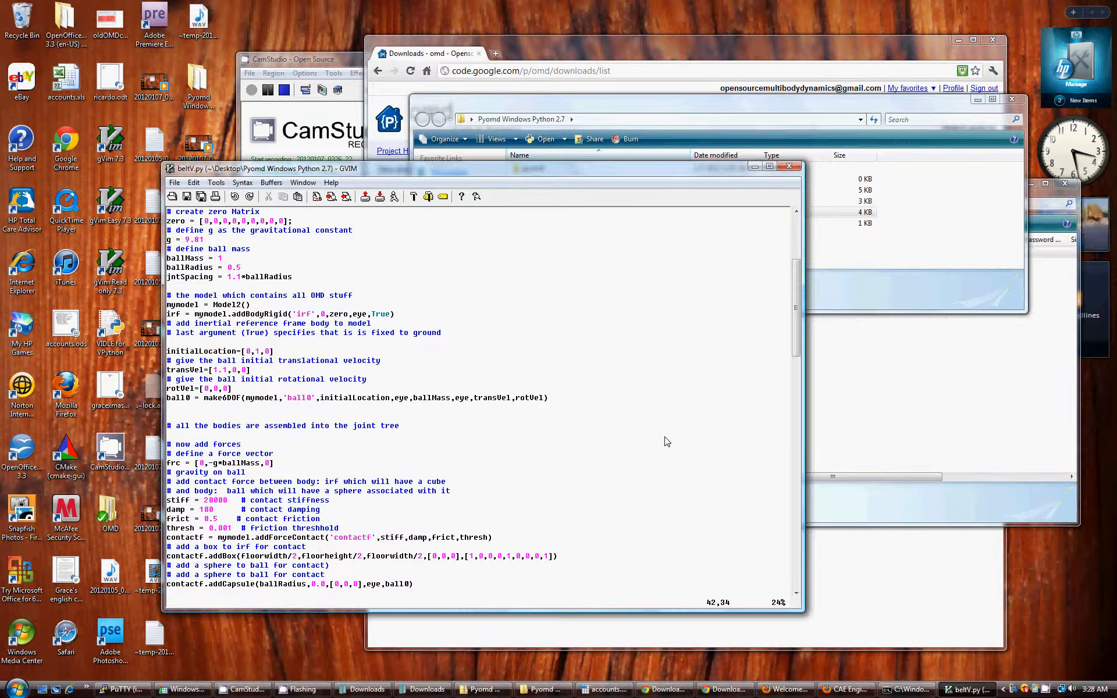
{"action": "scroll", "scroll_direction": "down", "scroll_amount": 3}
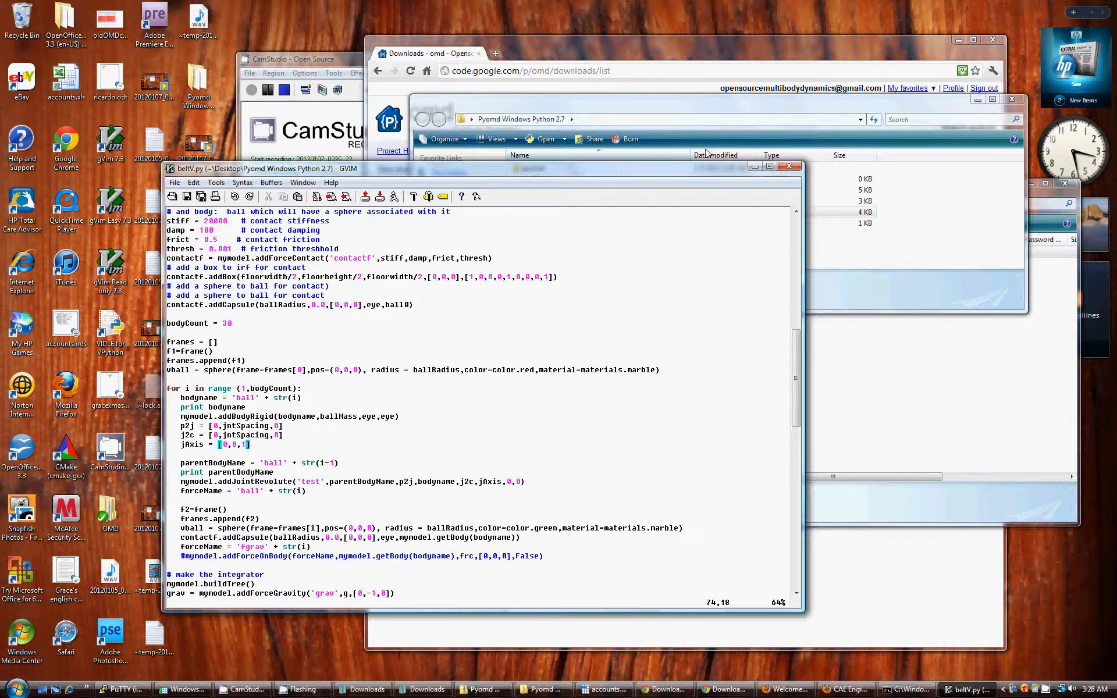
{"action": "mouse_move", "coordinate": [714, 168]}
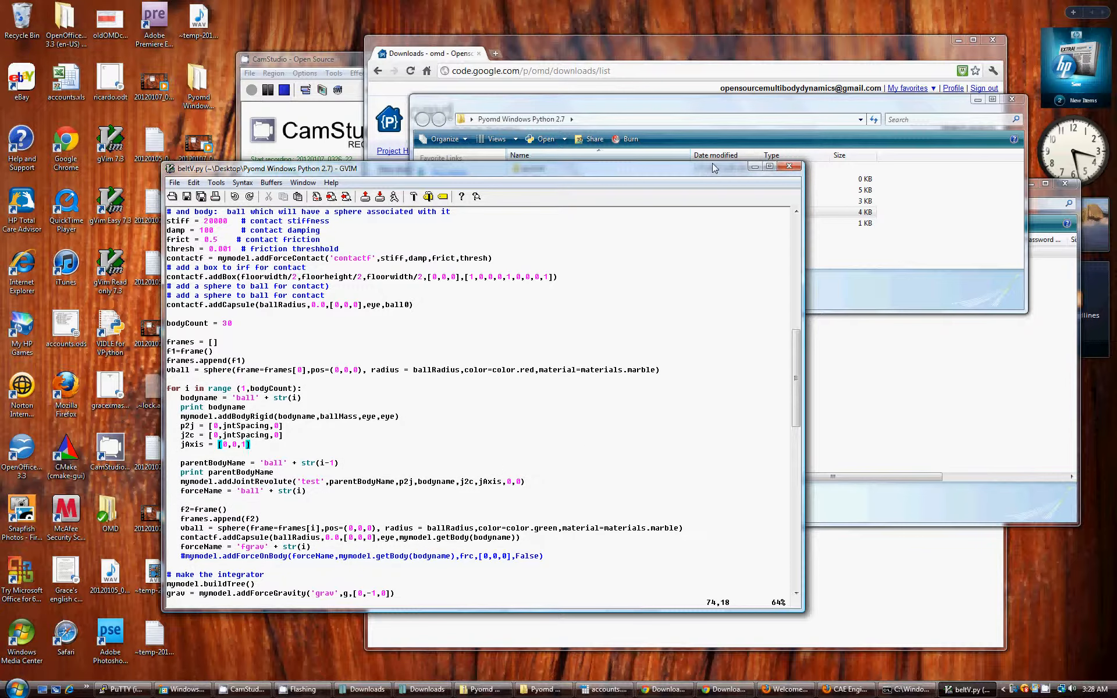